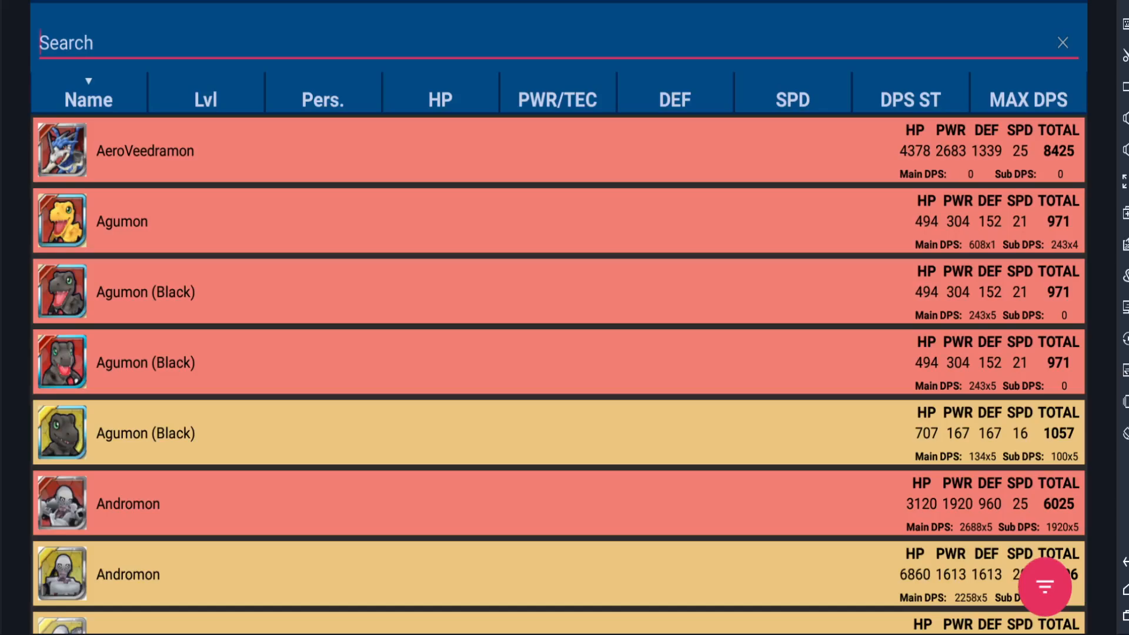
# Step: Clear the Name column sort and scroll through the reordered Digimon list
pyautogui.click(127, 504)
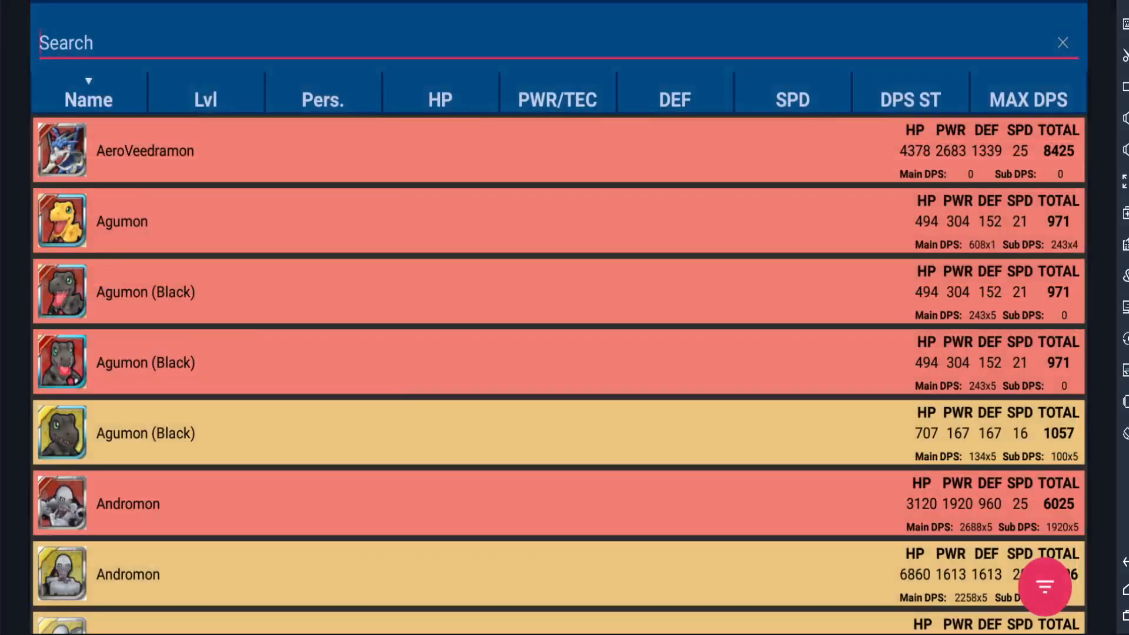
pyautogui.scroll(-3)
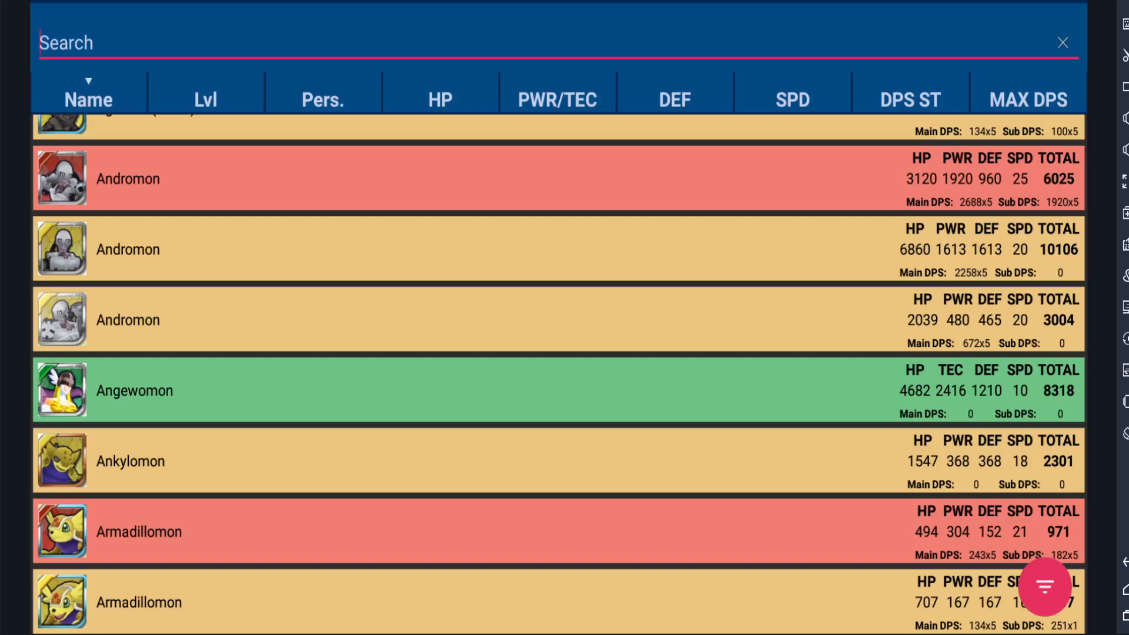
pyautogui.scroll(-3)
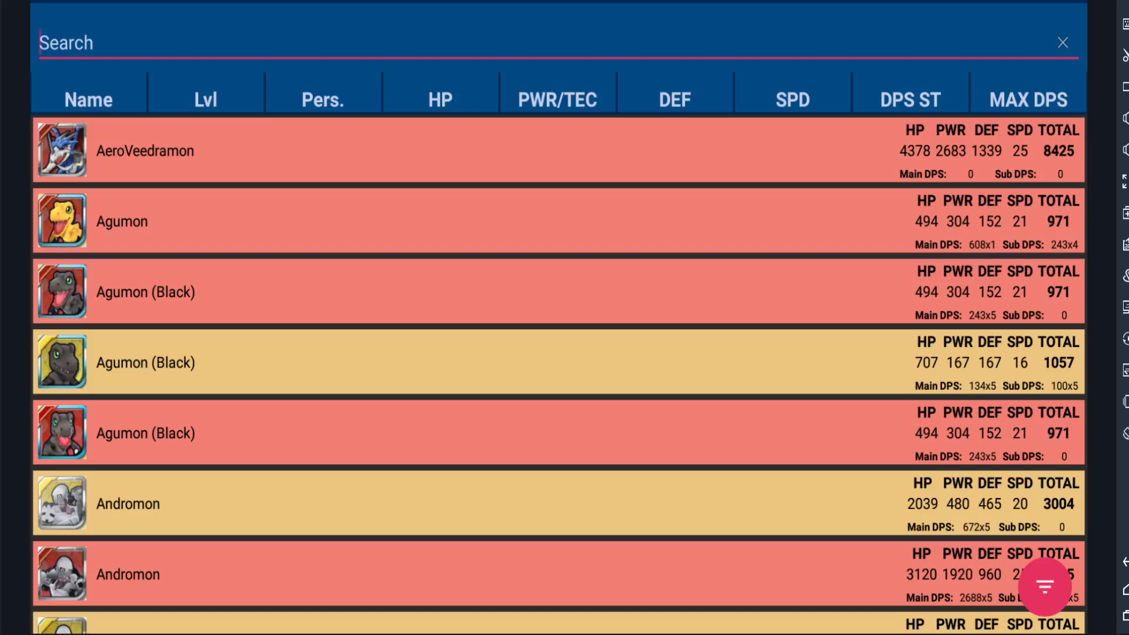
pyautogui.click(204, 99)
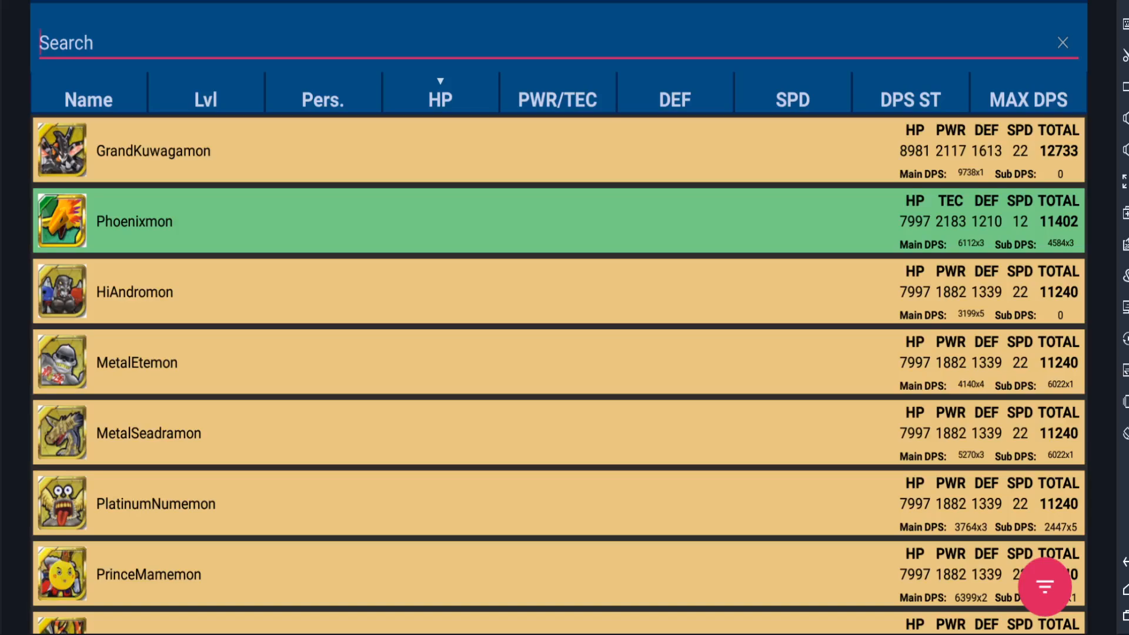
pyautogui.click(557, 99)
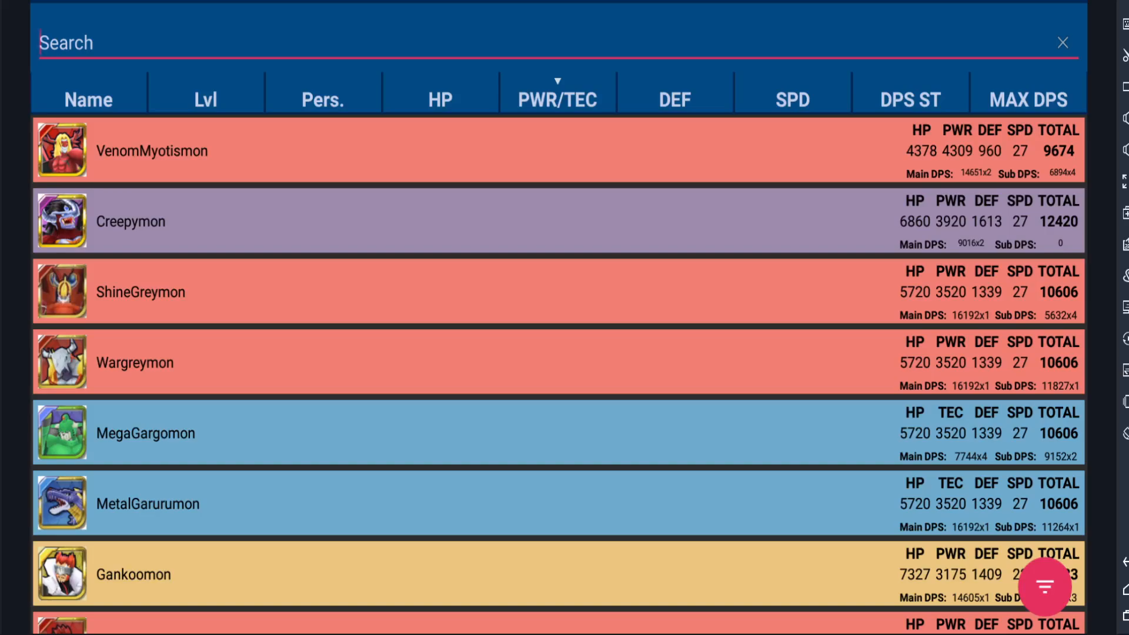
pyautogui.click(674, 99)
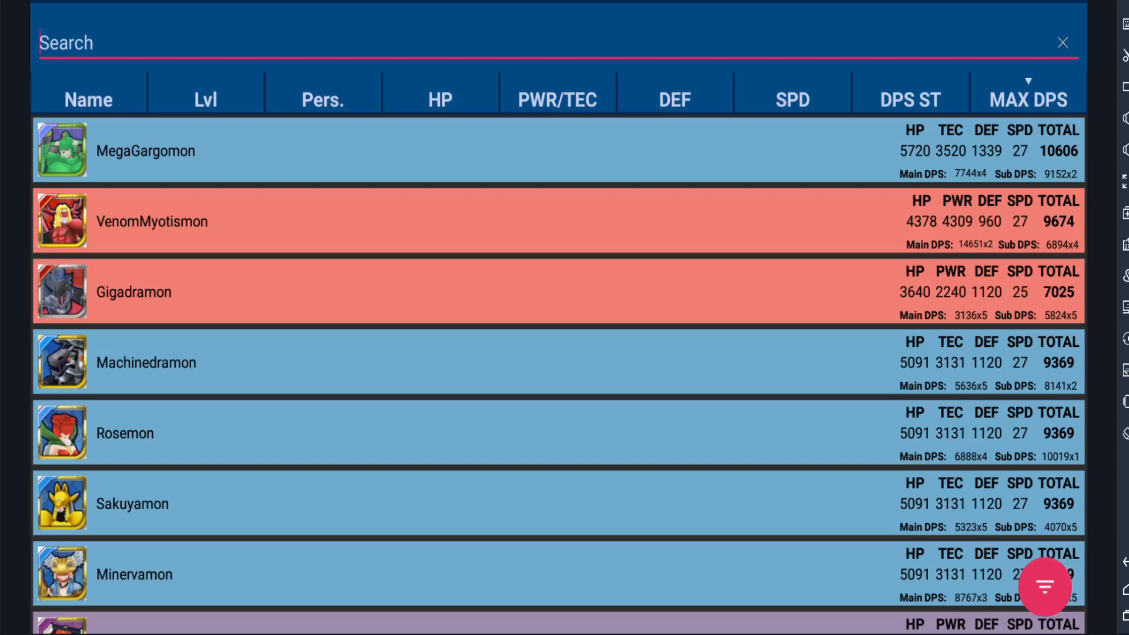
pyautogui.click(557, 92)
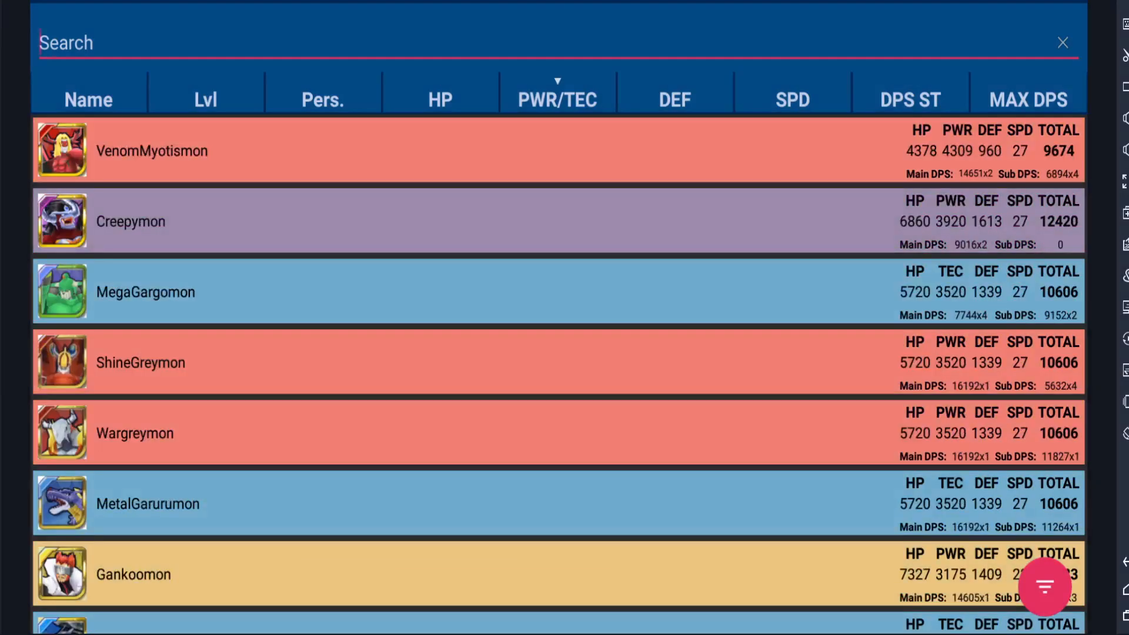
pyautogui.click(674, 99)
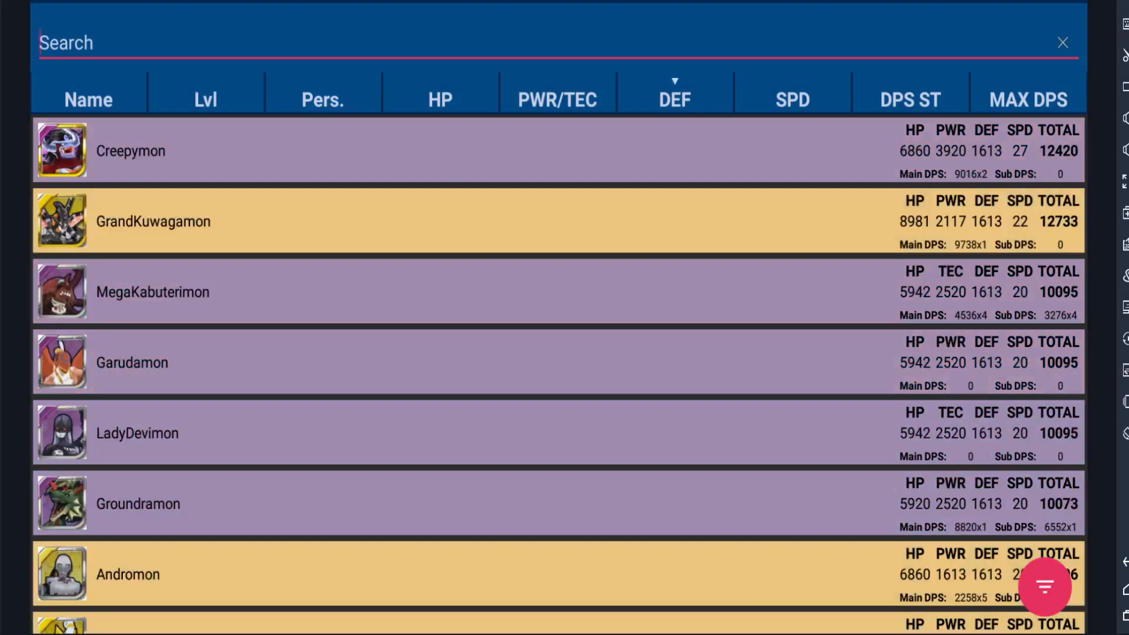
pyautogui.click(790, 99)
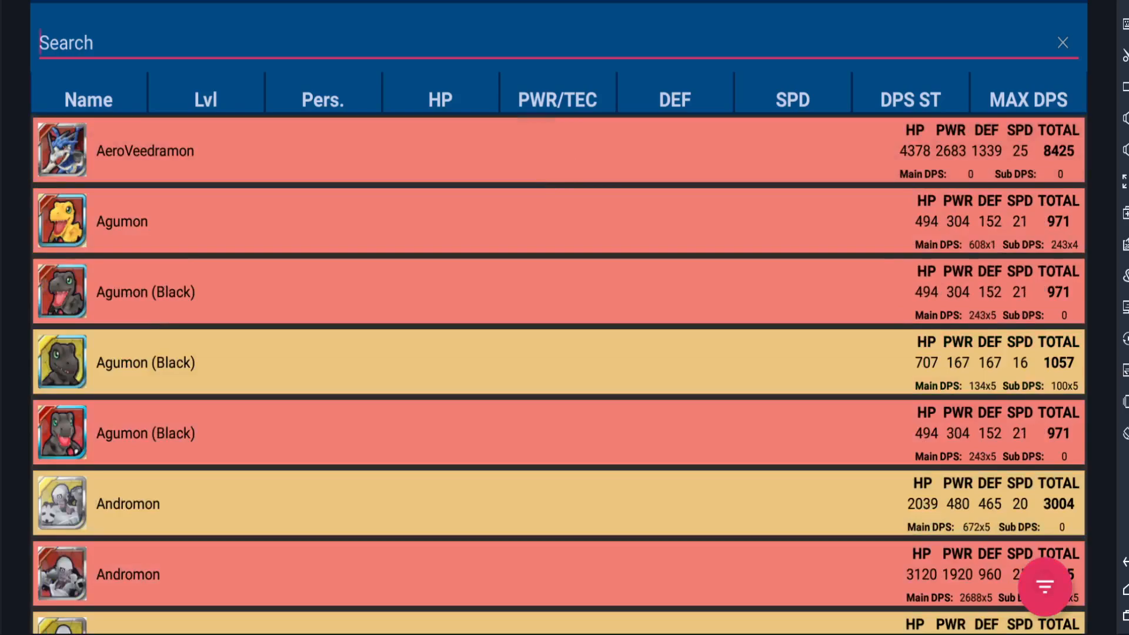
# Step: Toggle the Rookie level filter on and off, then view the Personality choices
pyautogui.click(1041, 585)
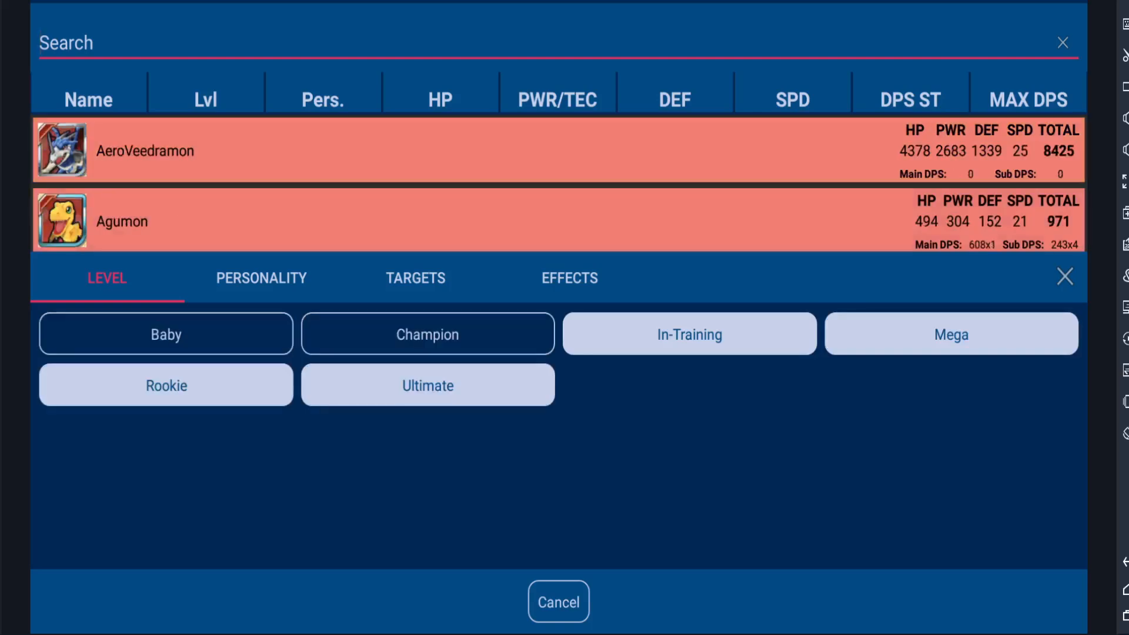
pyautogui.click(166, 386)
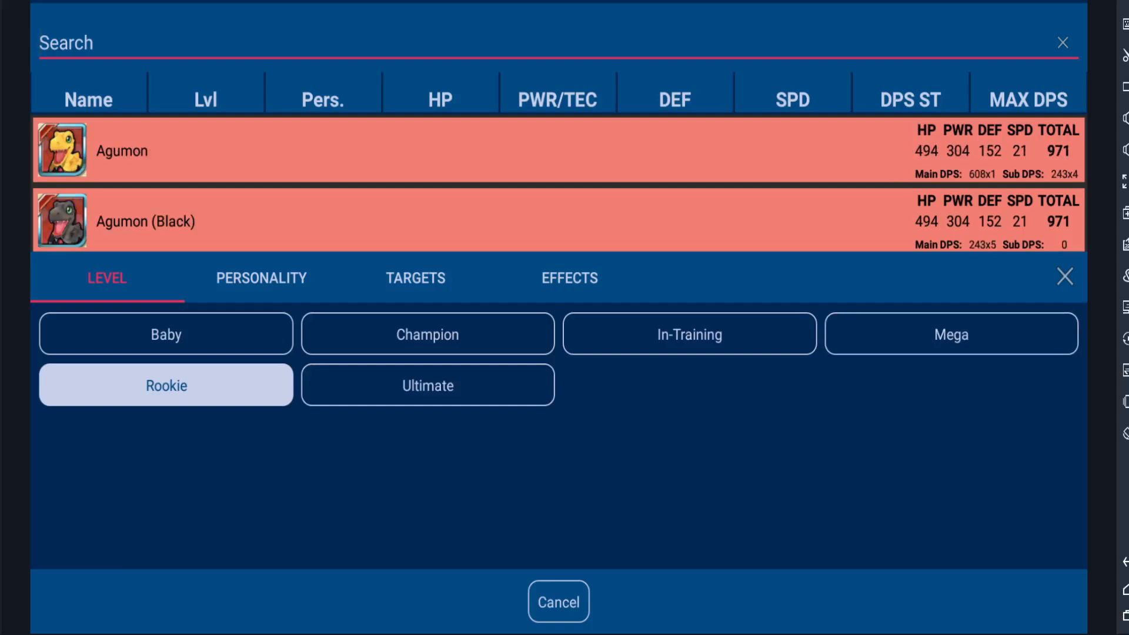
pyautogui.click(166, 384)
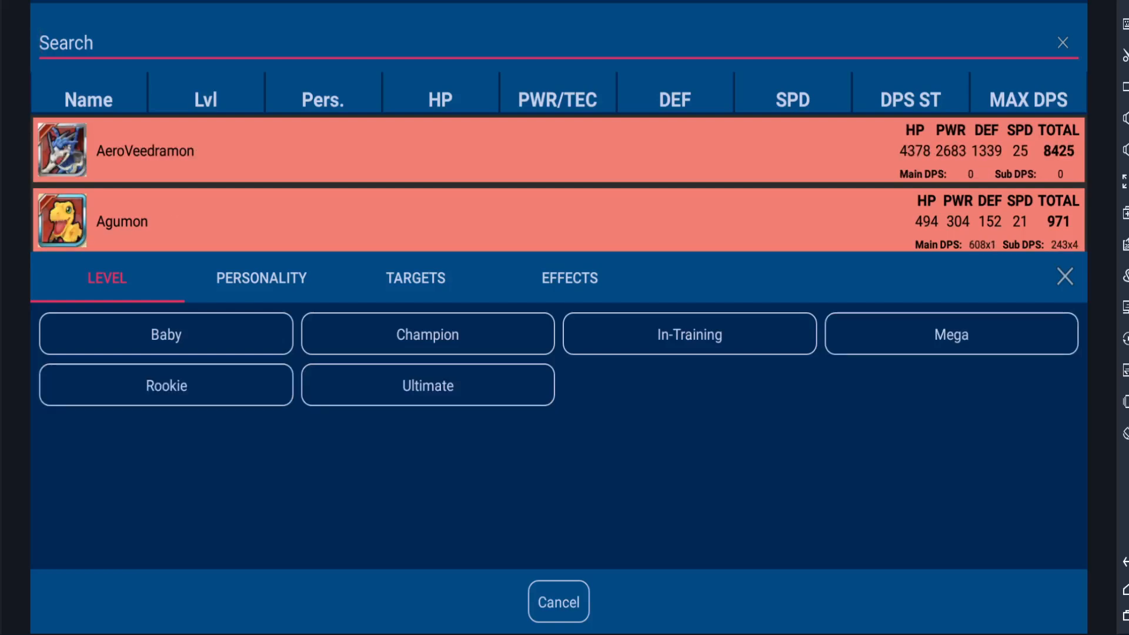
pyautogui.click(261, 278)
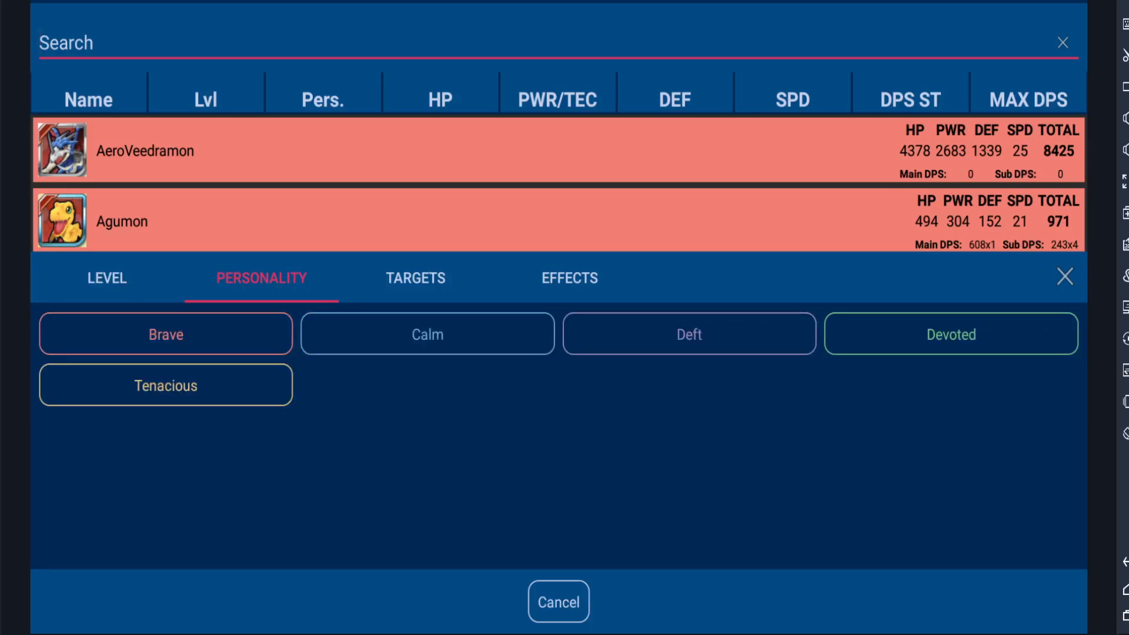
# Step: Toggle the AoE targets filter on and off, leaving Effects choices shown unfiltered
pyautogui.click(415, 277)
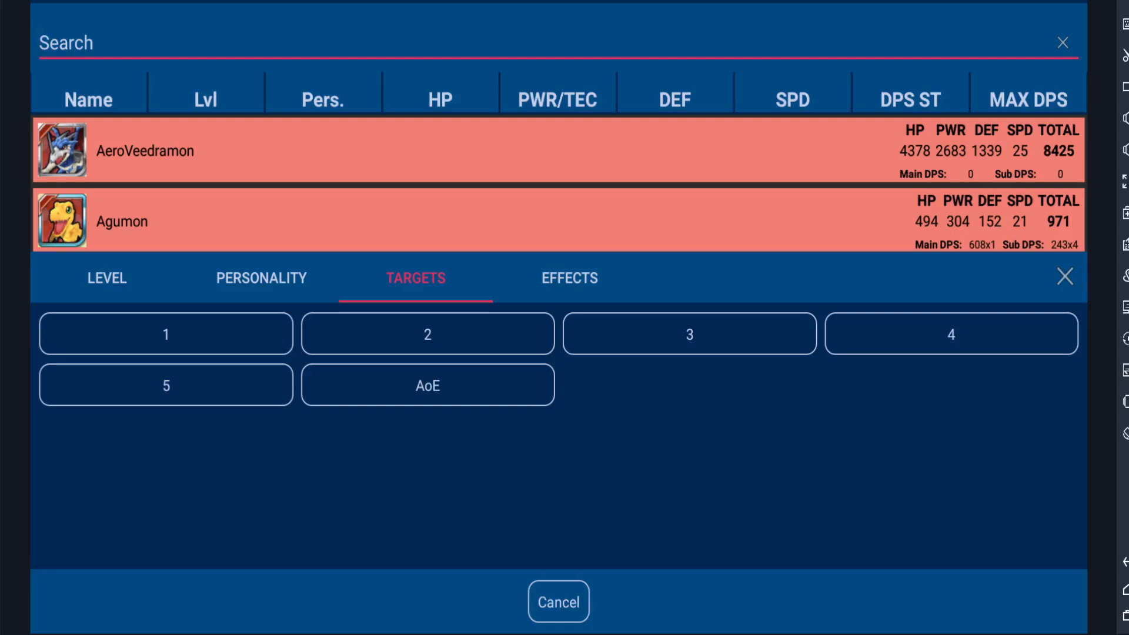
pyautogui.click(427, 385)
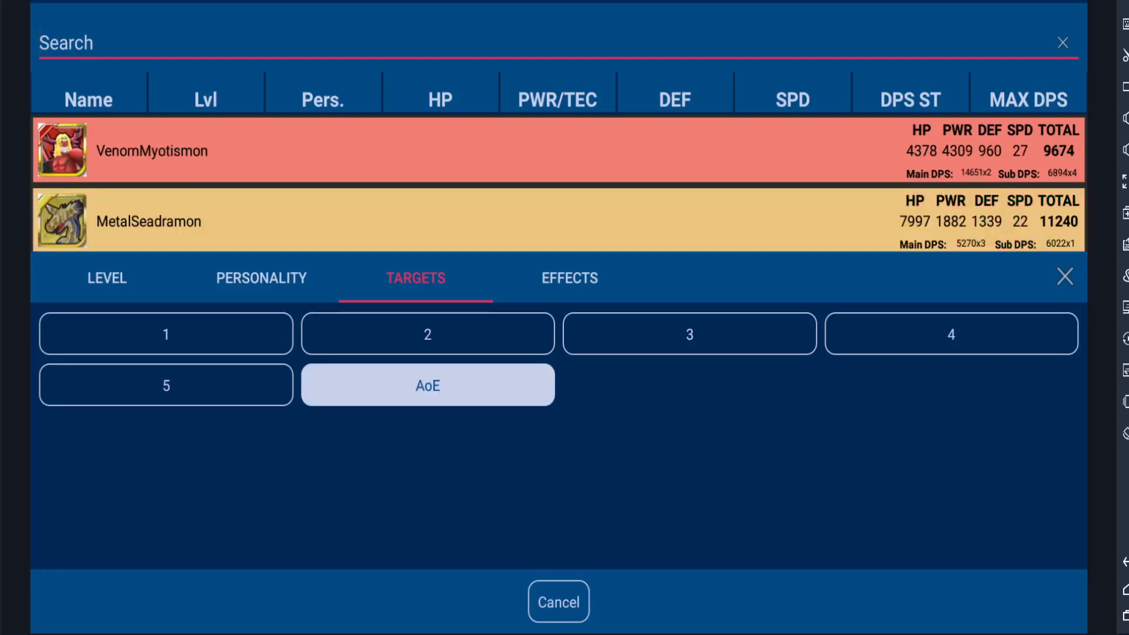
pyautogui.click(426, 384)
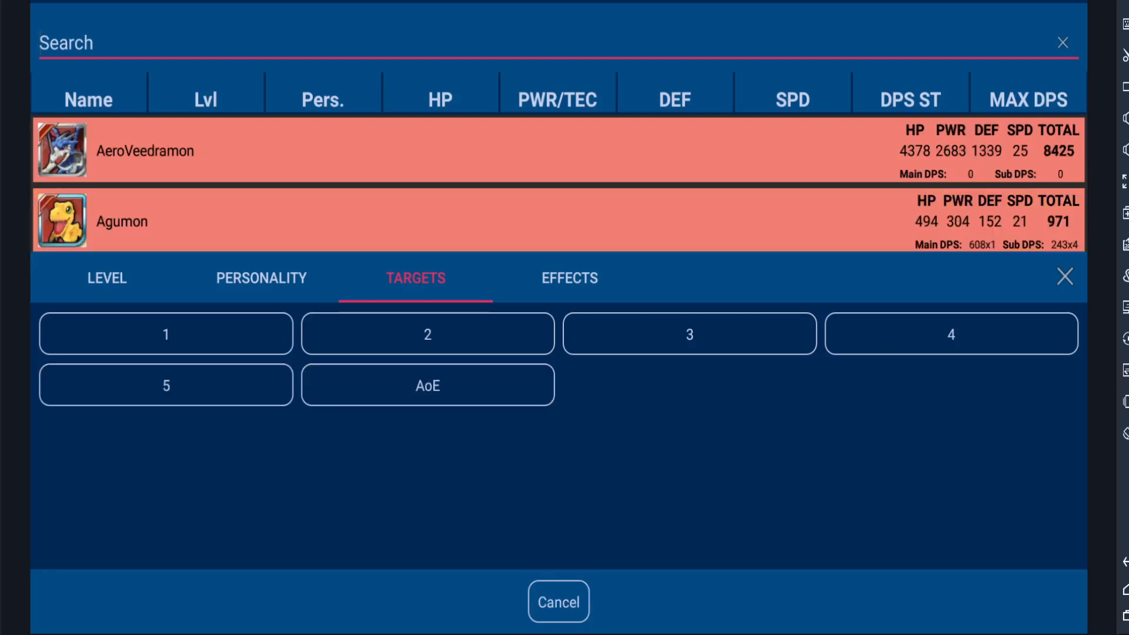
pyautogui.click(568, 279)
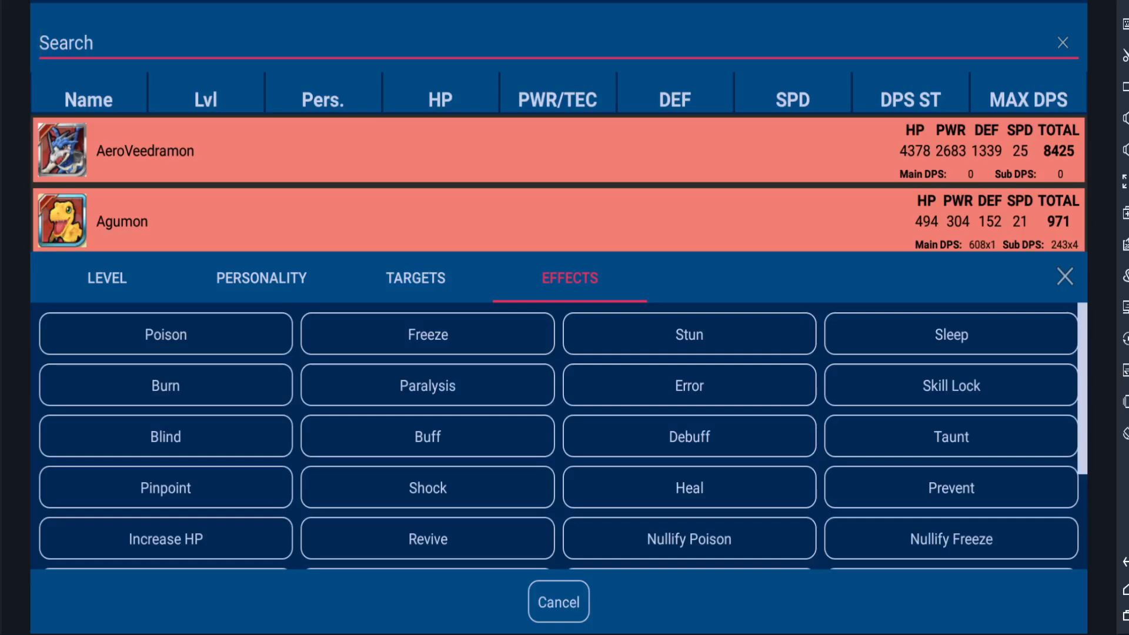
# Step: Try the Pinpoint and Blind effect filters, removing Blind again
pyautogui.scroll(-3)
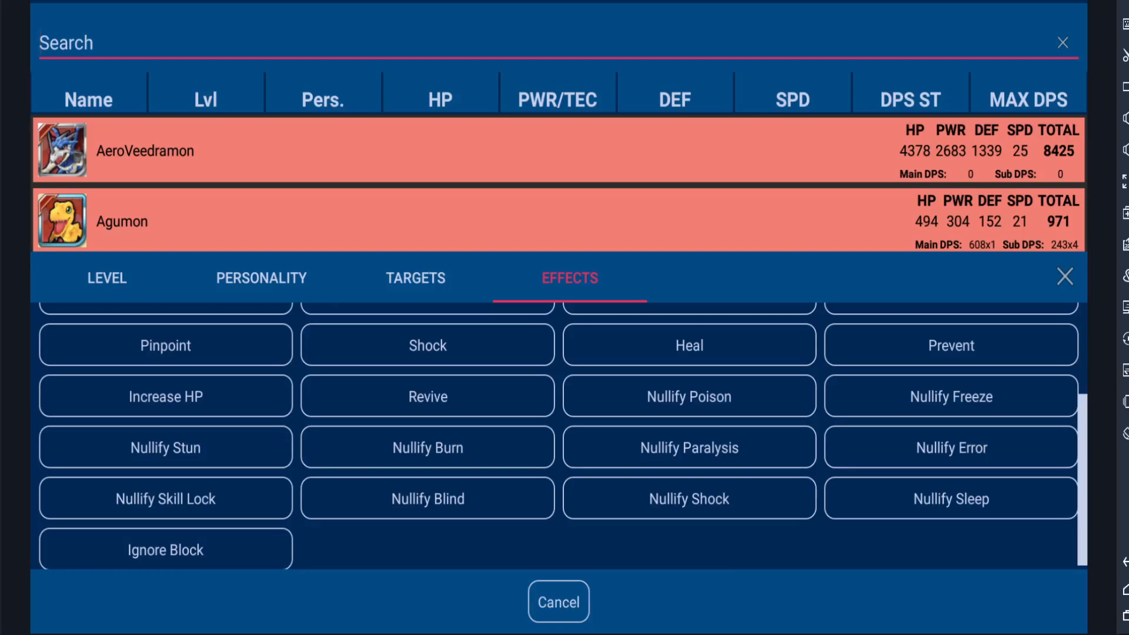
pyautogui.click(425, 344)
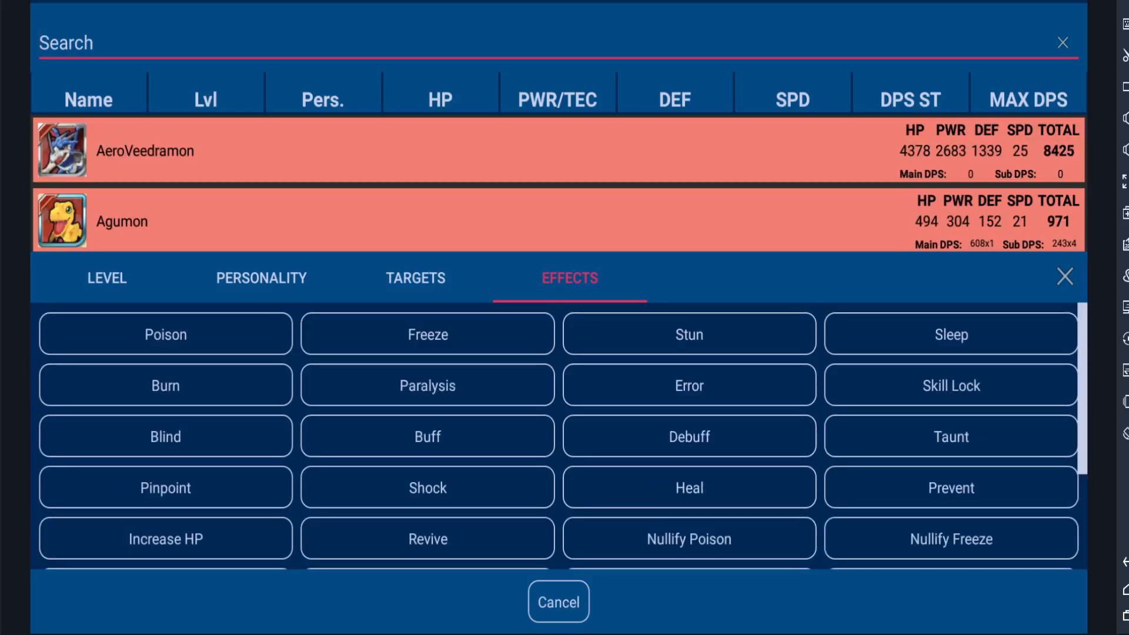
pyautogui.click(164, 487)
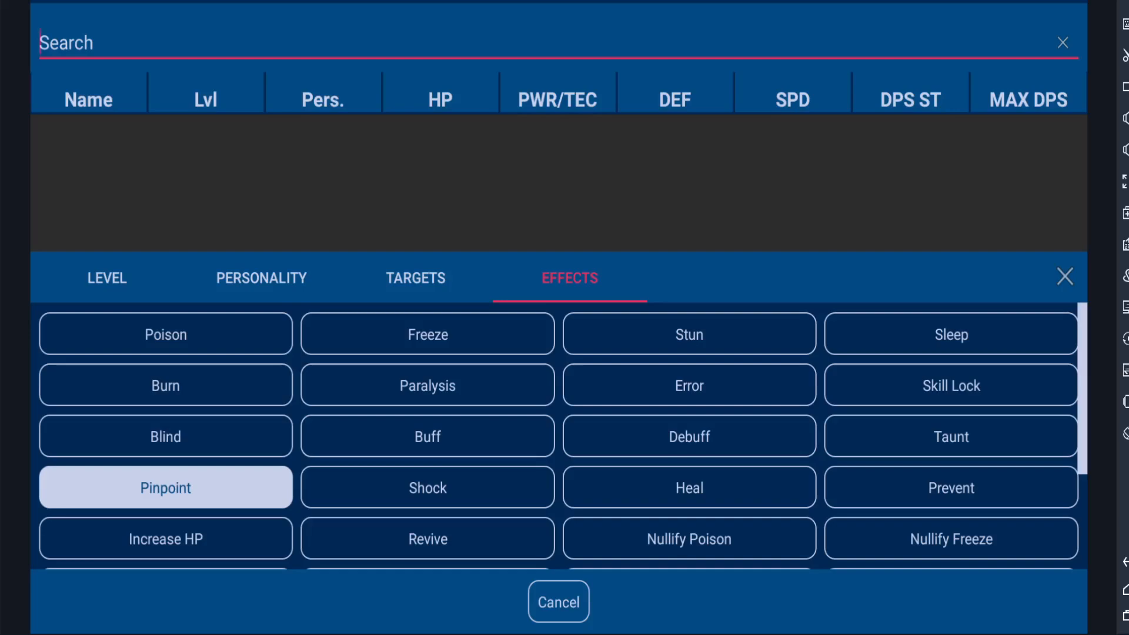
pyautogui.click(165, 435)
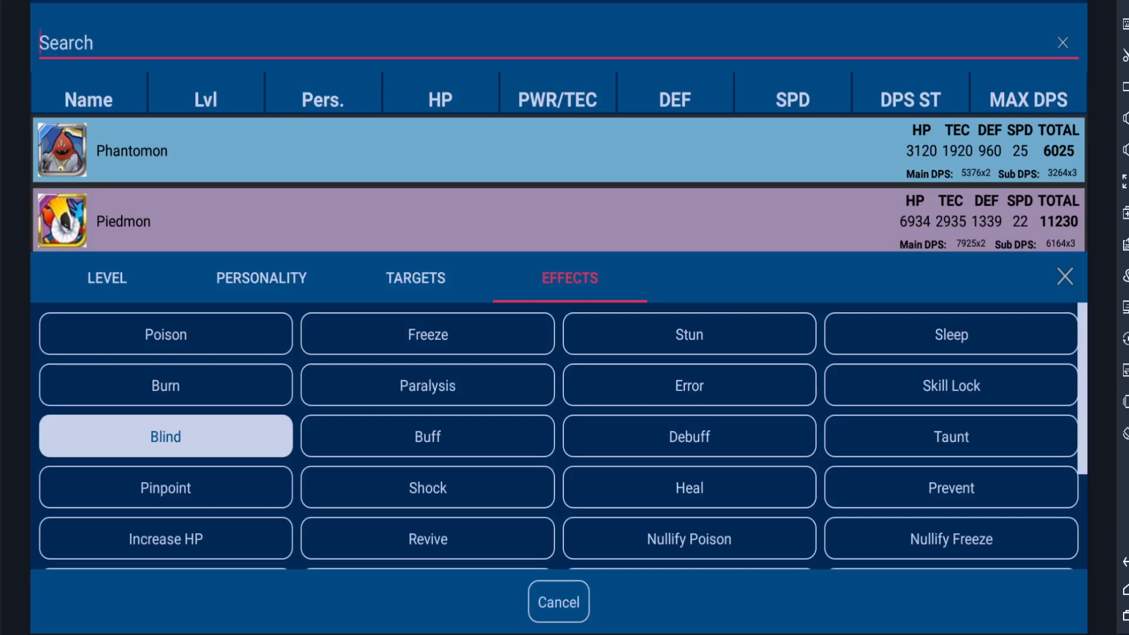
pyautogui.click(165, 435)
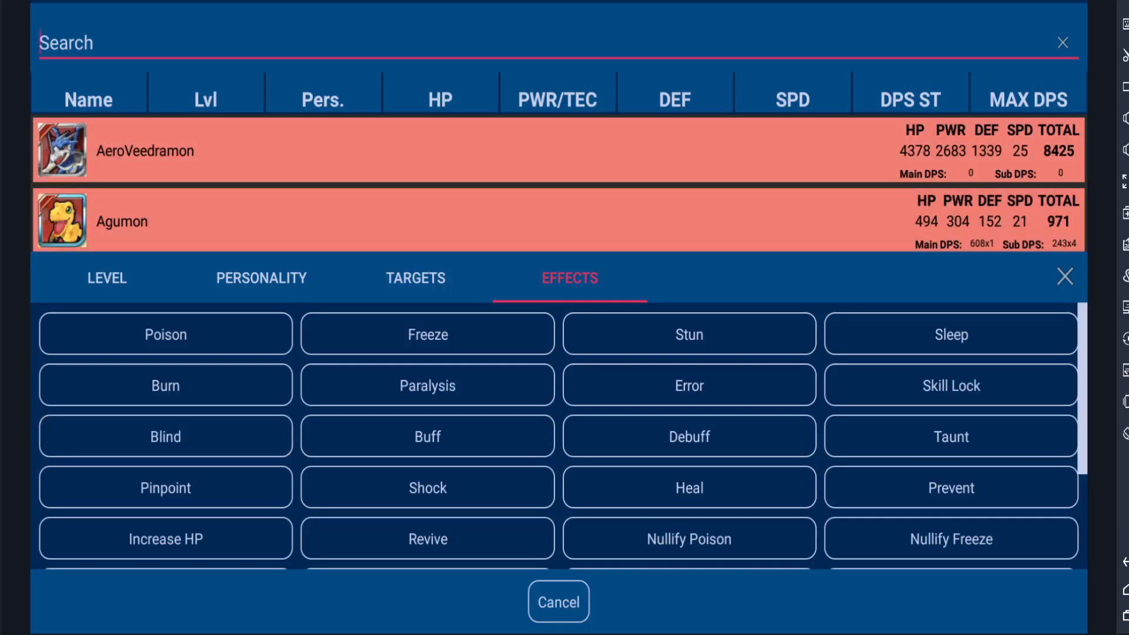
# Step: Try the Error and Stun effects, close filters, and search 'war' to show Wargreymon
pyautogui.click(688, 385)
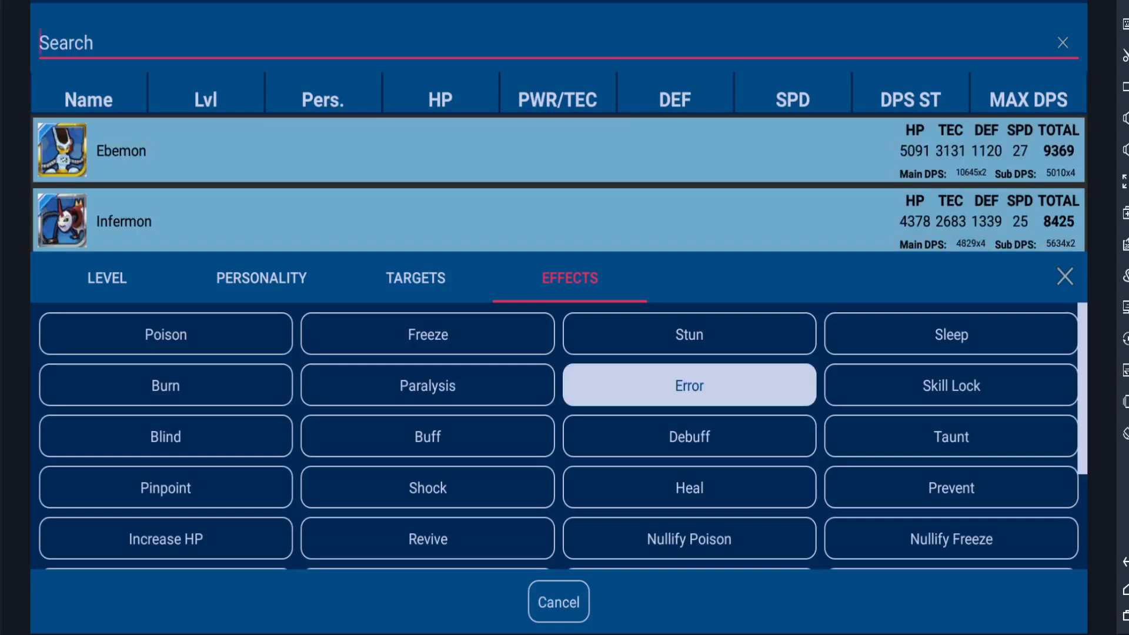
pyautogui.click(687, 333)
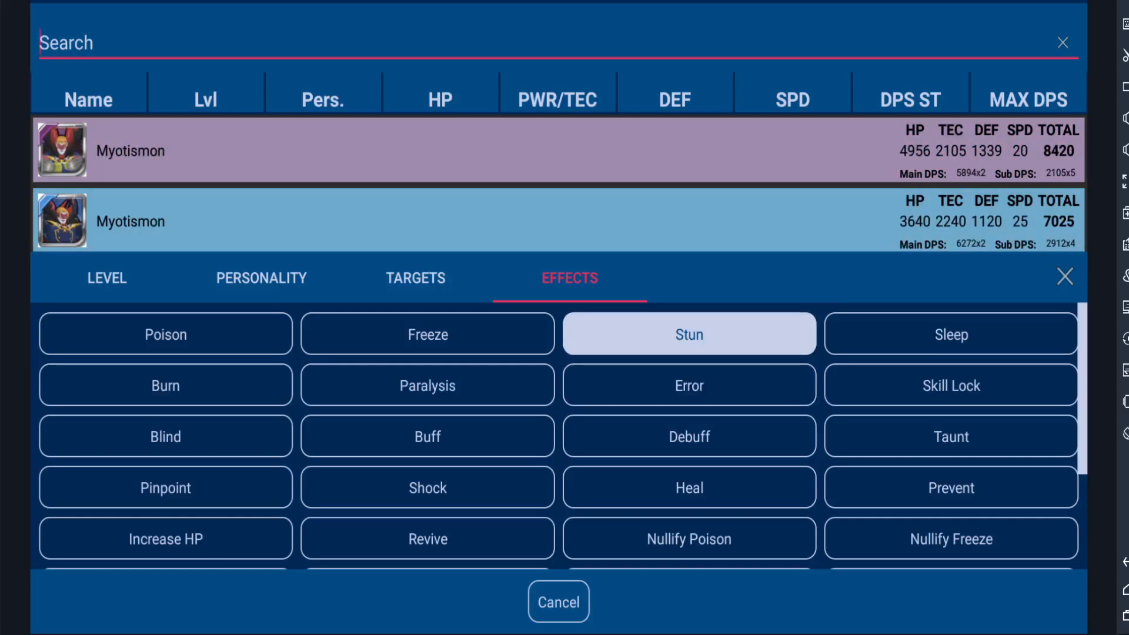
pyautogui.click(558, 601)
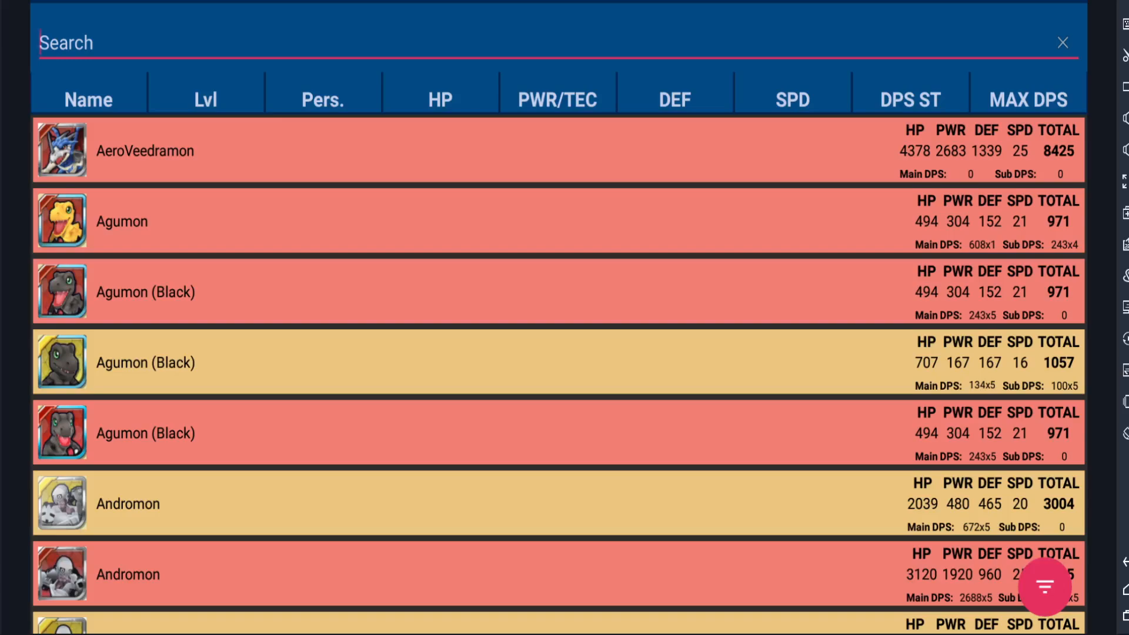
pyautogui.write('war')
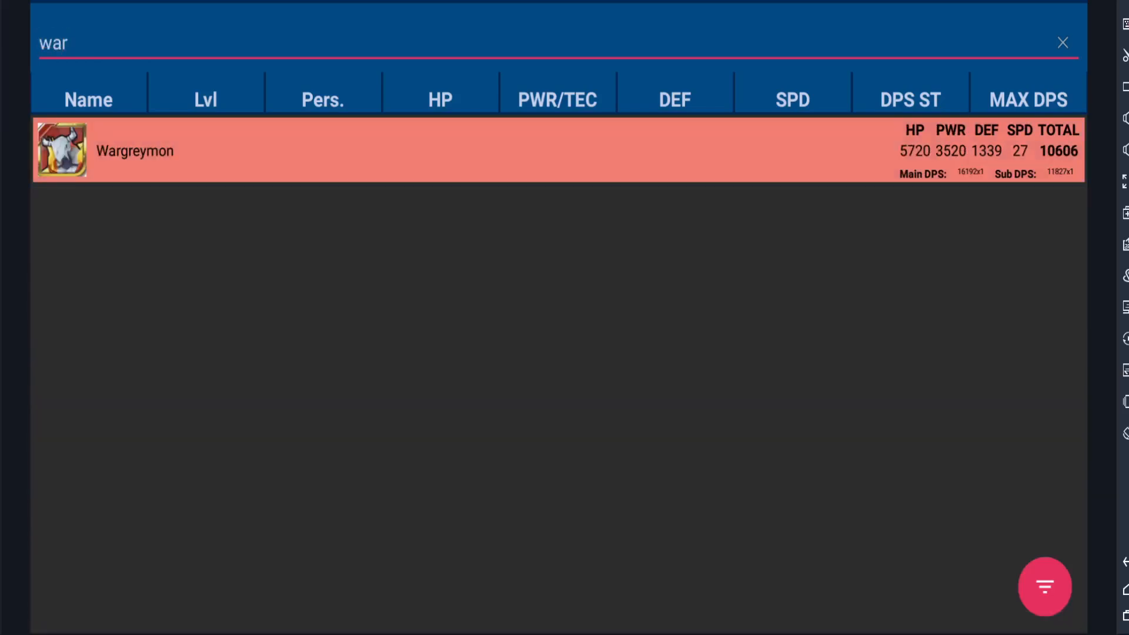